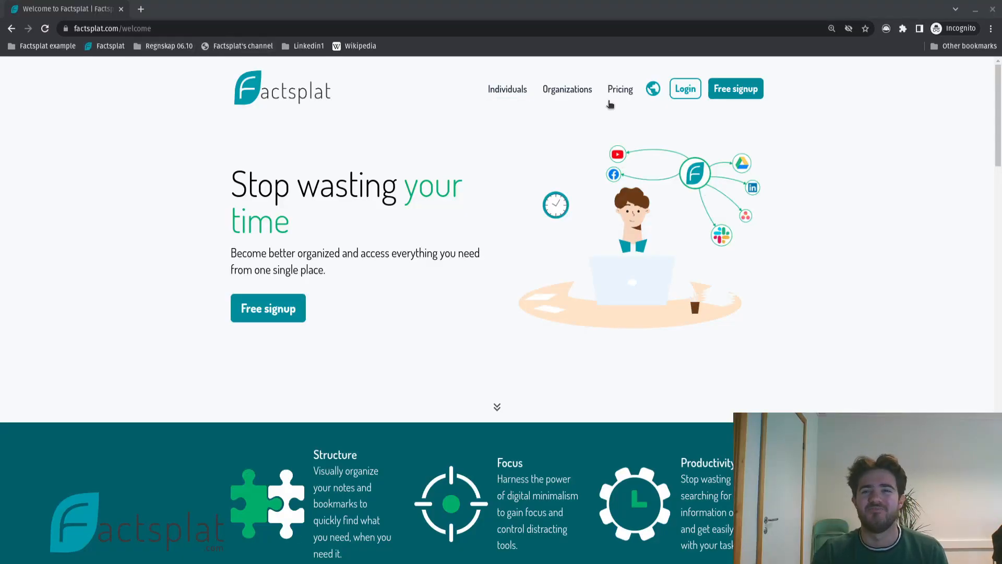
mouse_move(733, 95)
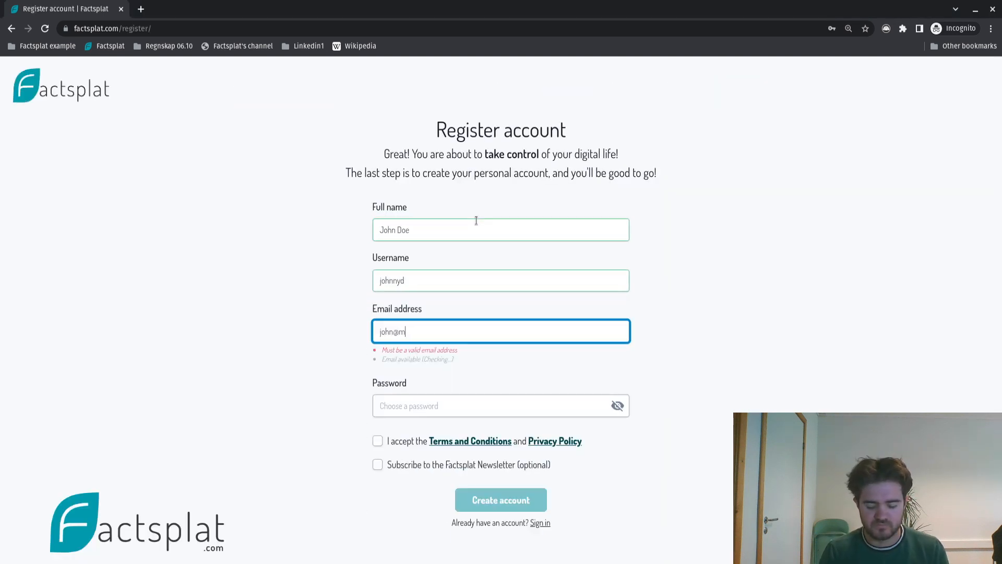
Enter the new account's password, then skip the welcome tutorial to reach My Home
left_click(500, 500)
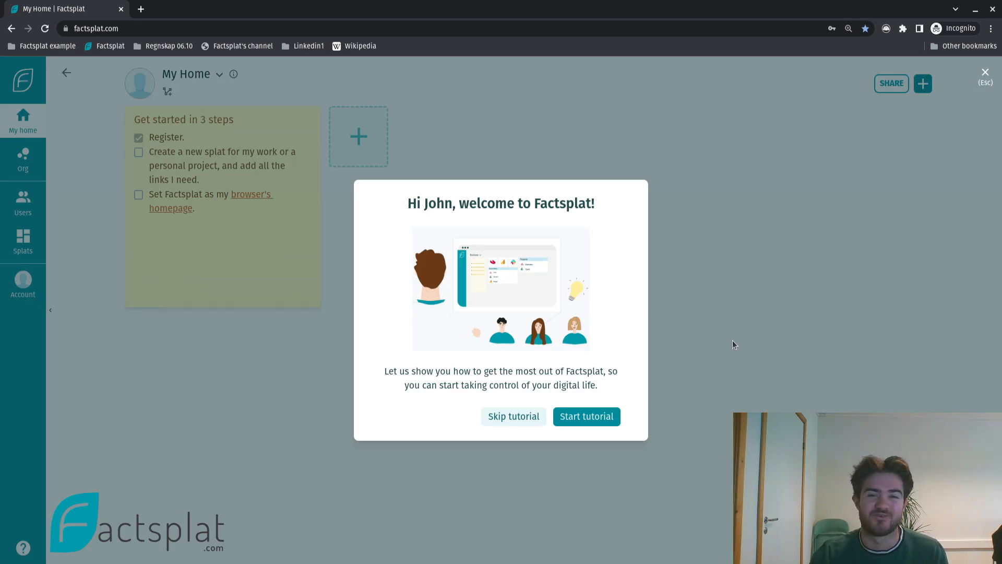
left_click(514, 416)
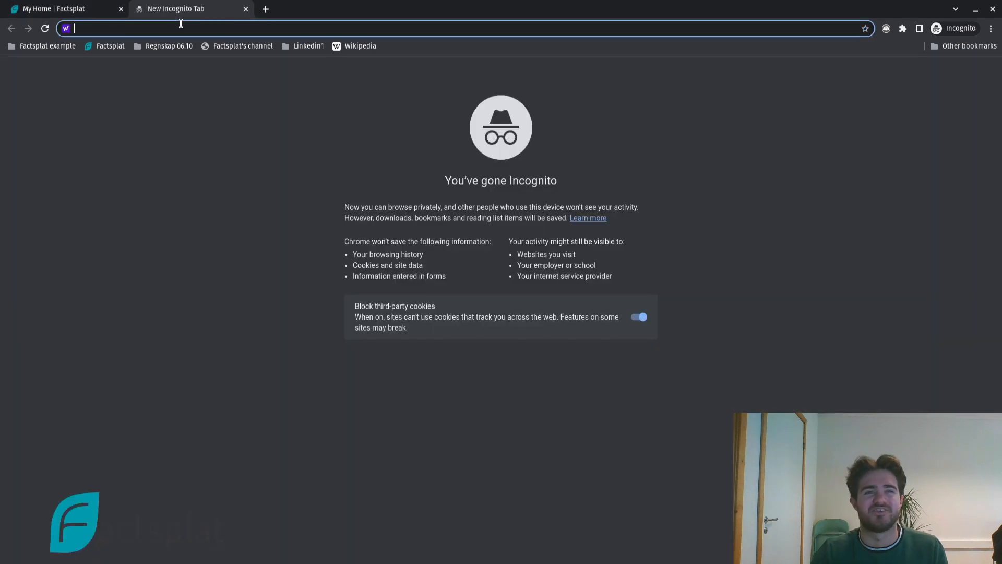
Search 'pent' and copy the URL of Pent.no's Trondheim forecast page
type("pent.no/63.43049,10.39506")
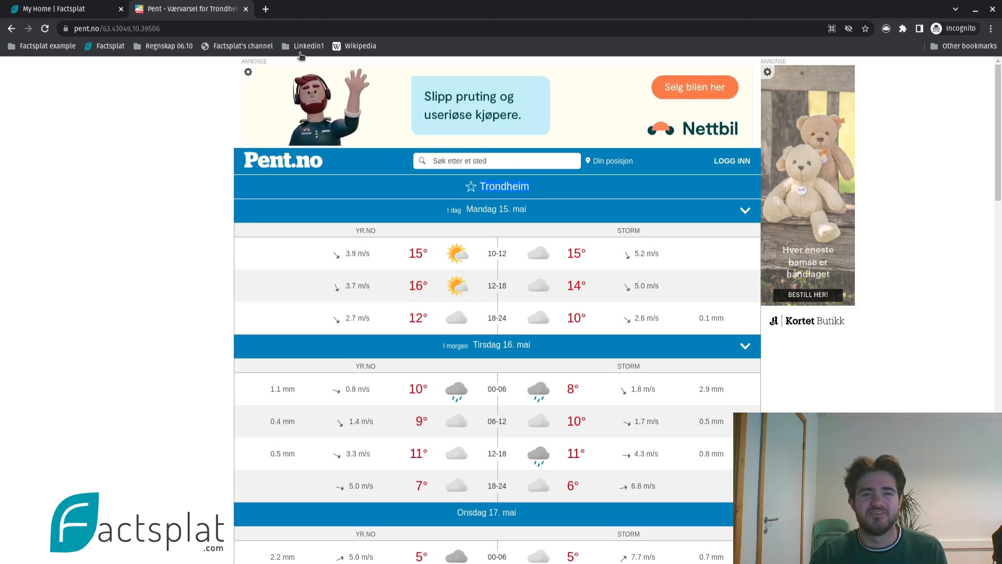
left_click(118, 28)
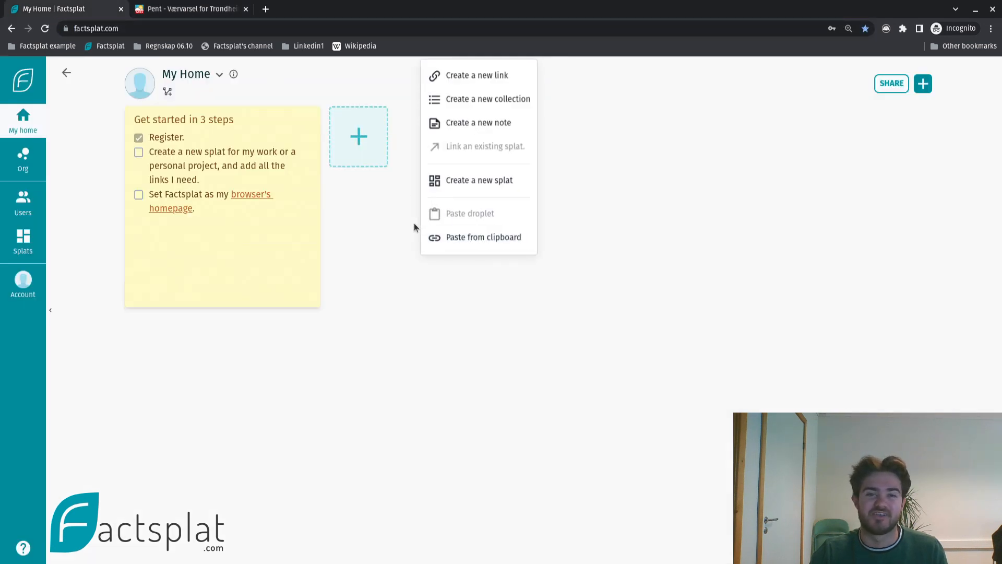
mouse_move(392, 219)
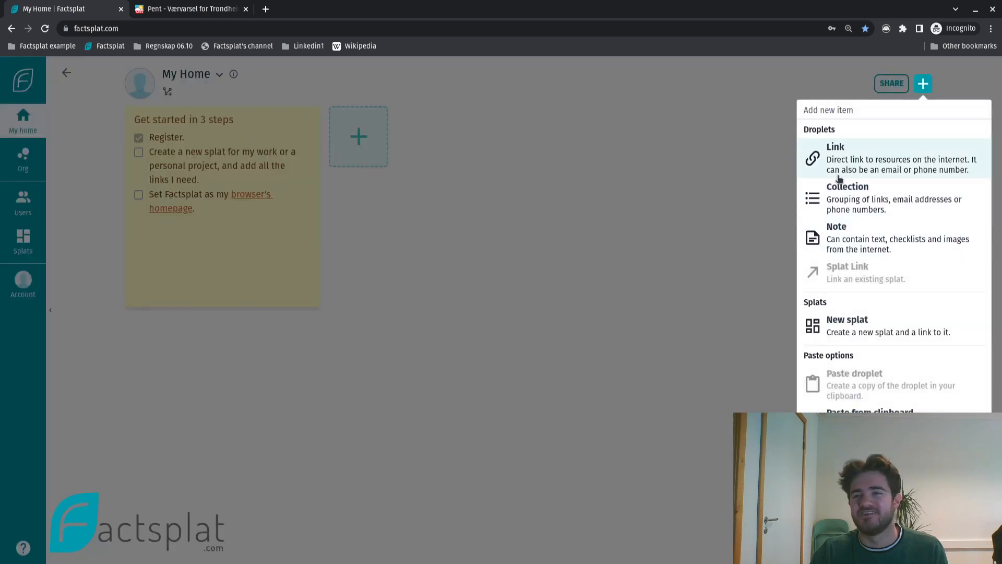
Create a link to the copied forecast URL named 'Weather Trondheim'
left_click(835, 146)
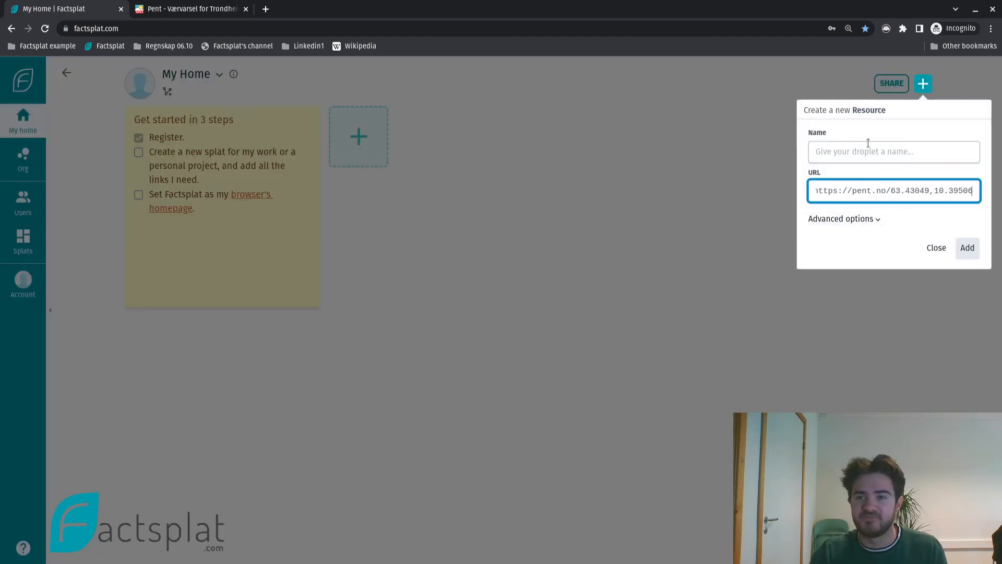
left_click(894, 152)
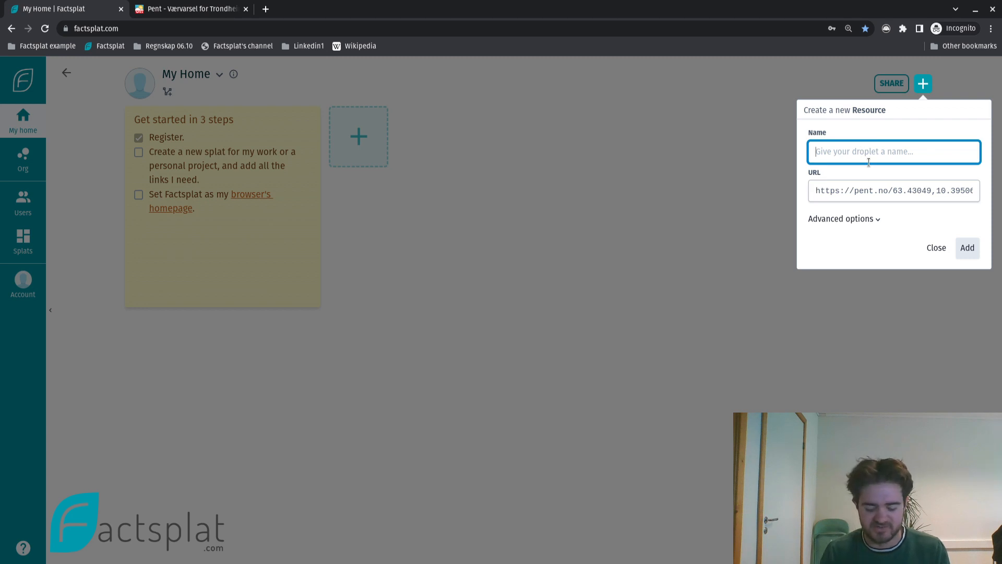
type("Weather Trond")
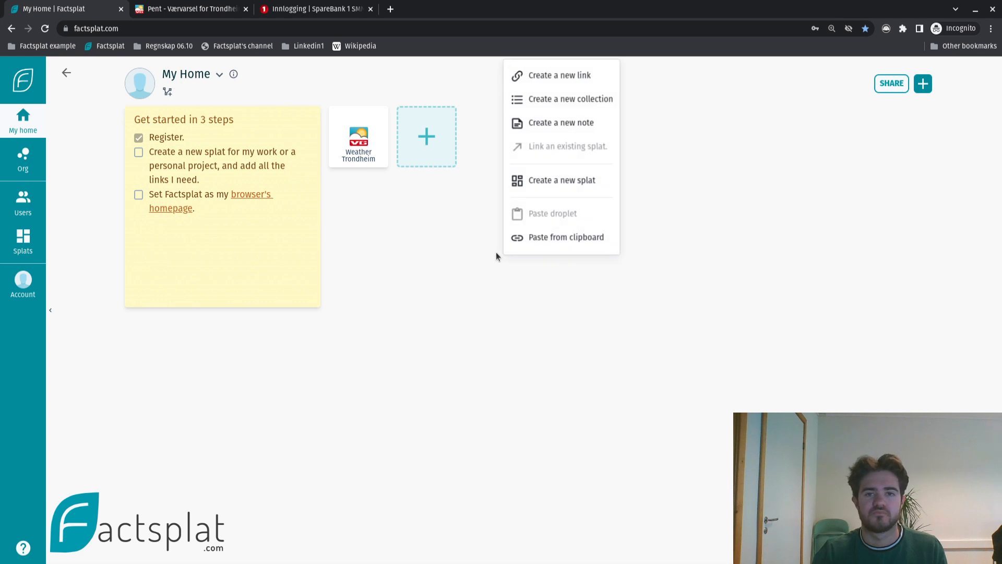
Paste bank login, Facebook and Netflix links from the clipboard, shortening Netflix's name
left_click(567, 237)
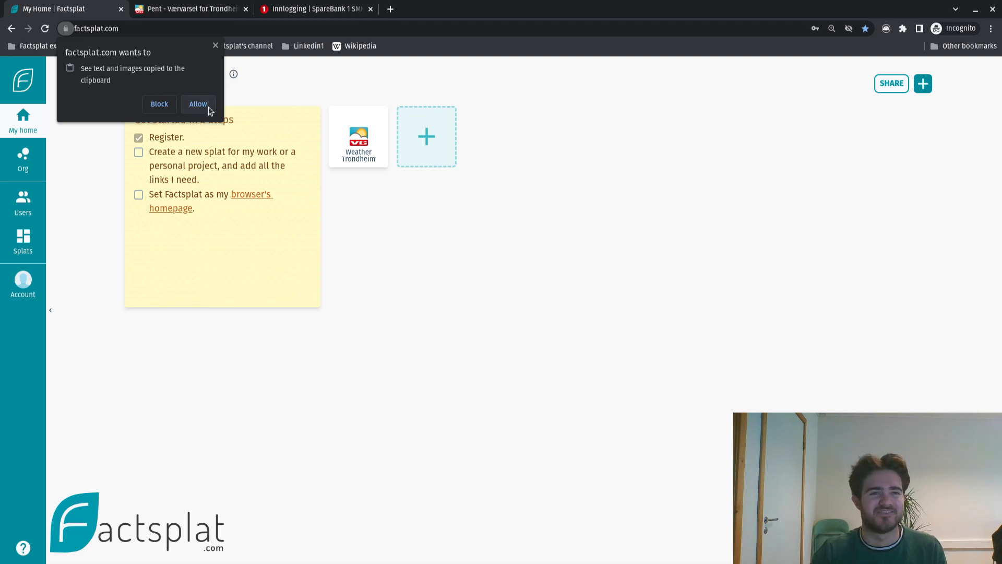
mouse_move(205, 111)
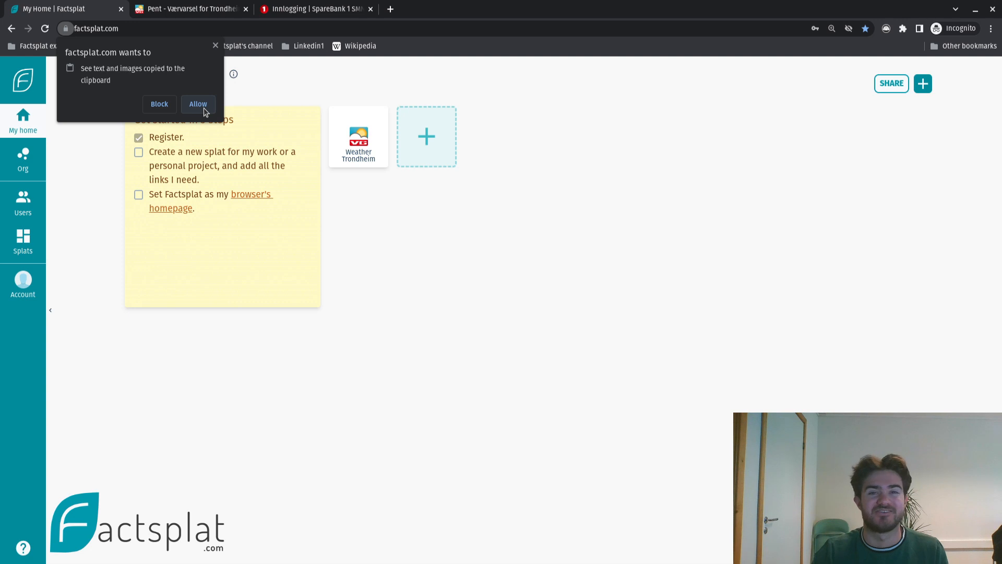
left_click(198, 104)
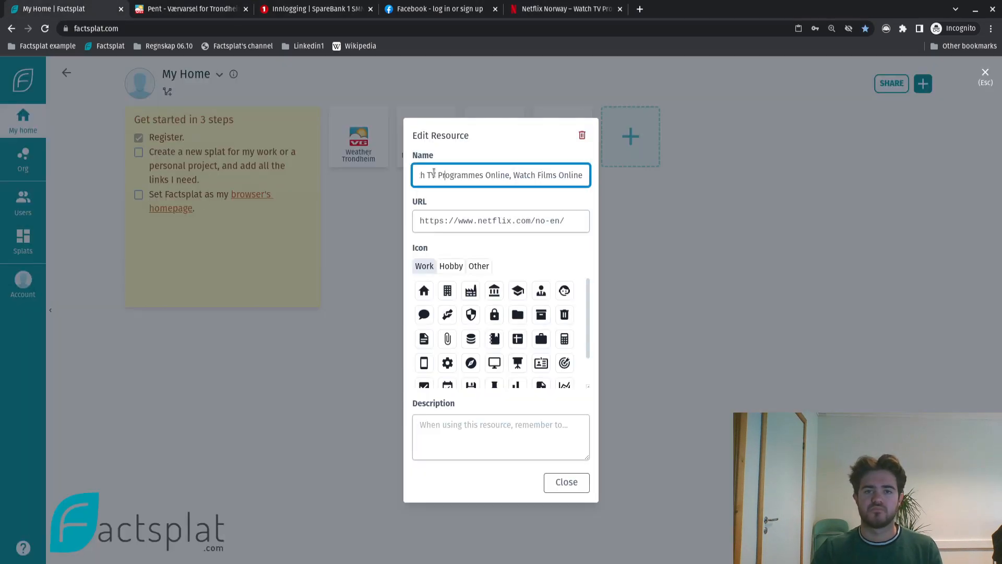
left_click(566, 483)
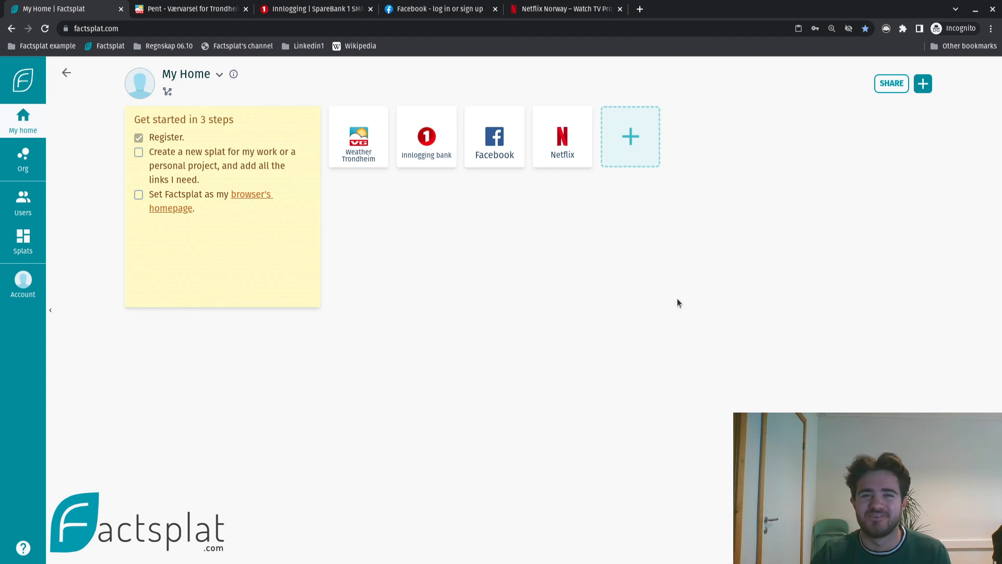
mouse_move(454, 153)
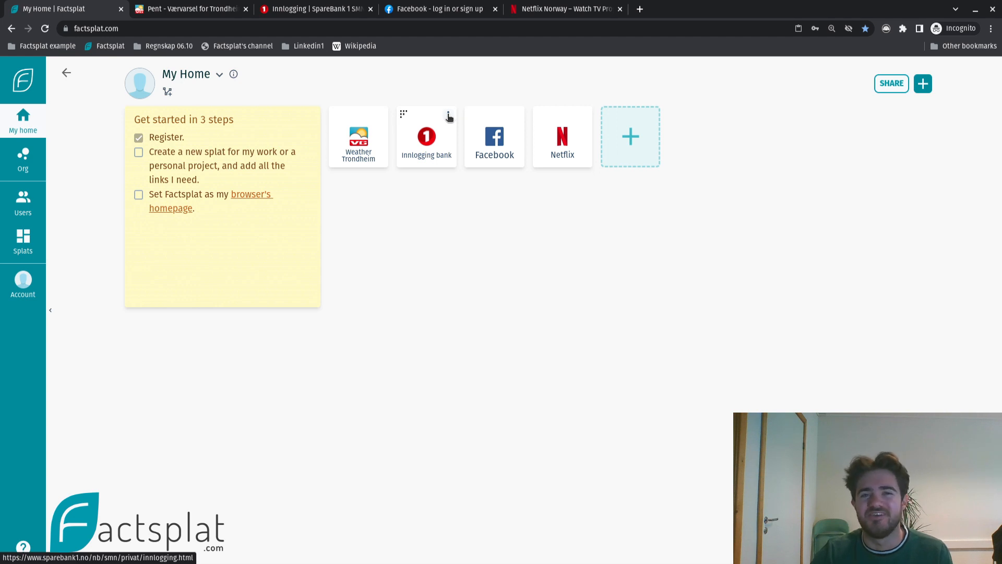
Edit the bank login link and save it with a smiley-face icon
left_click(447, 113)
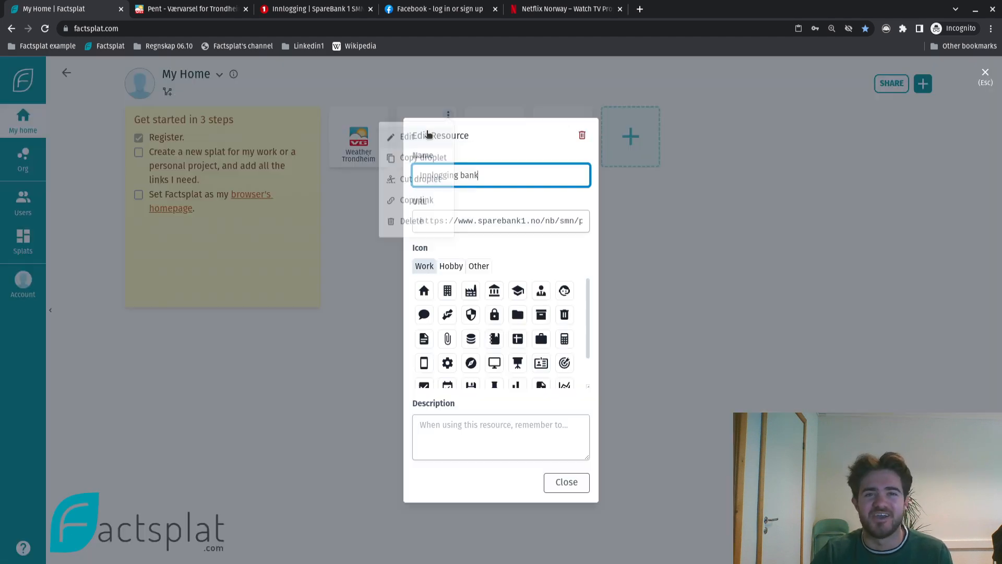
left_click(478, 266)
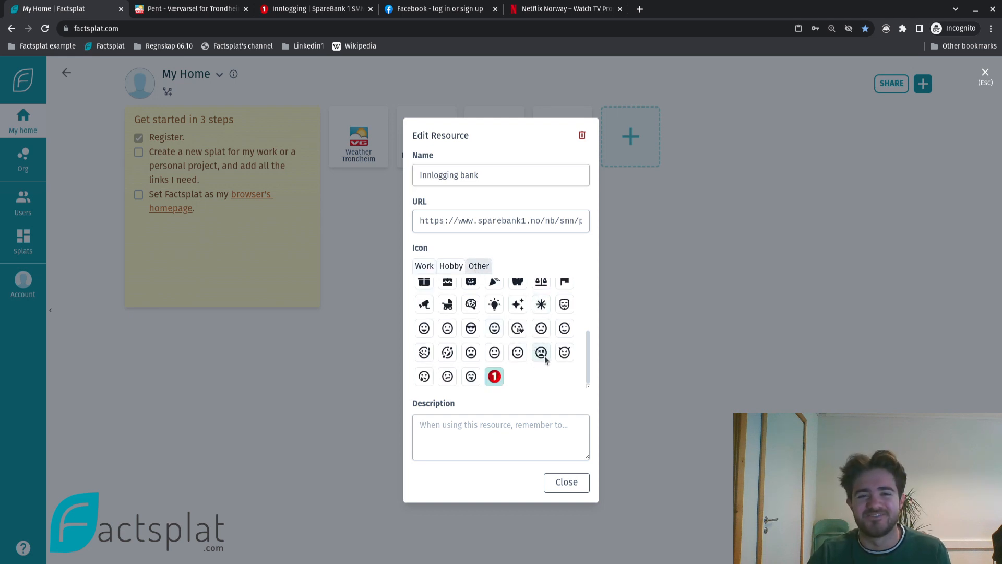
left_click(424, 376)
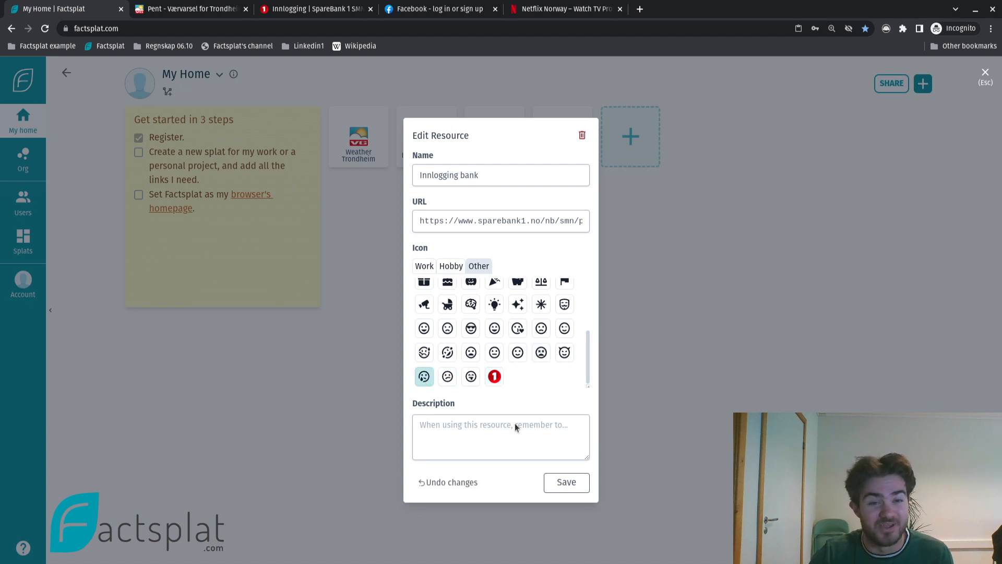
left_click(566, 482)
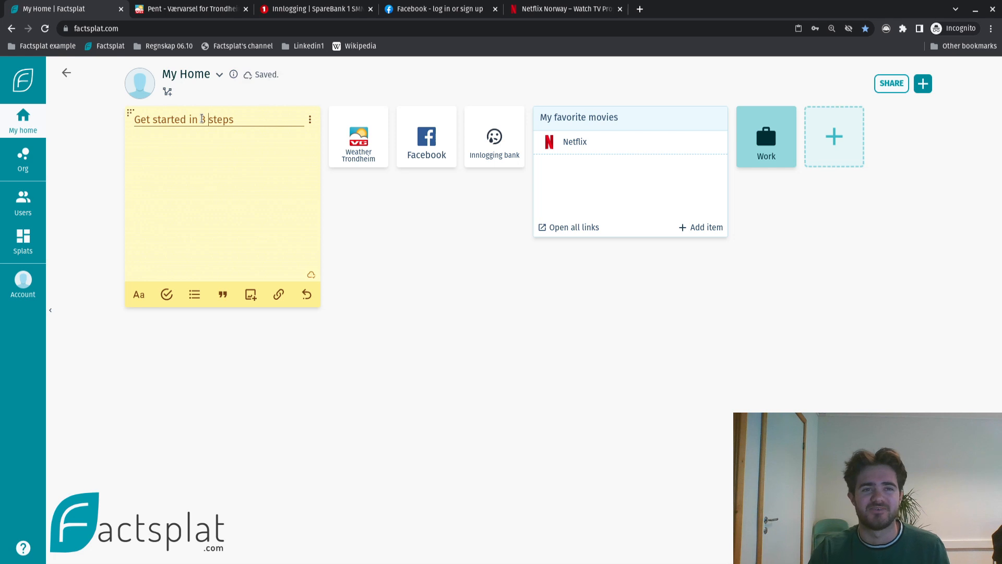
Title the checklist note 'Todo' and start a new note from the + menu
type("Tod")
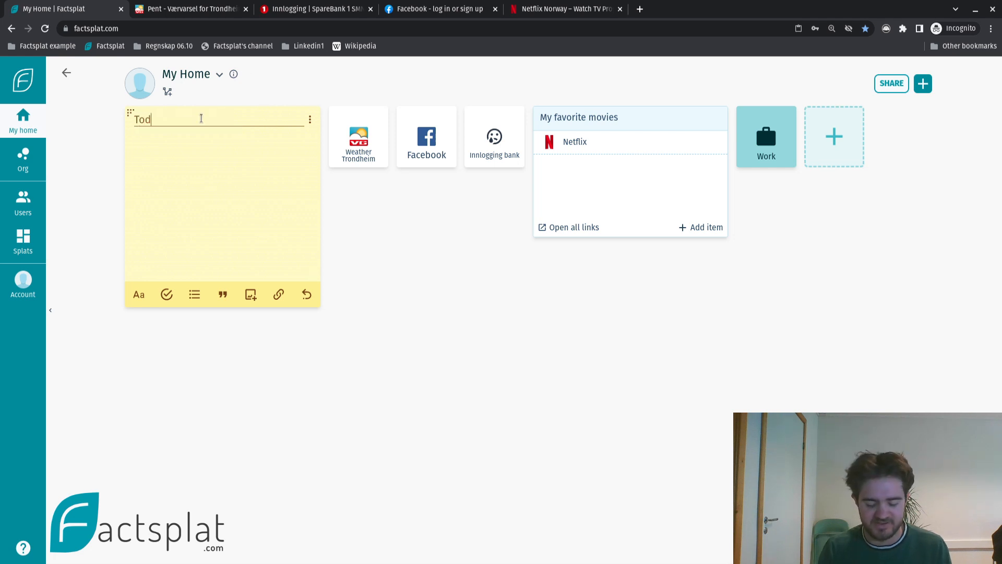
left_click(923, 84)
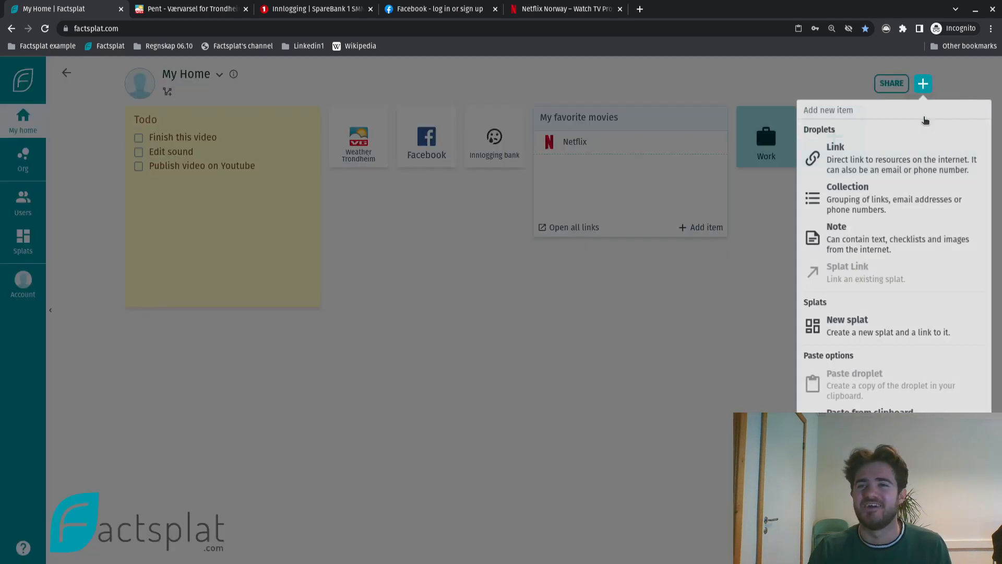
left_click(837, 237)
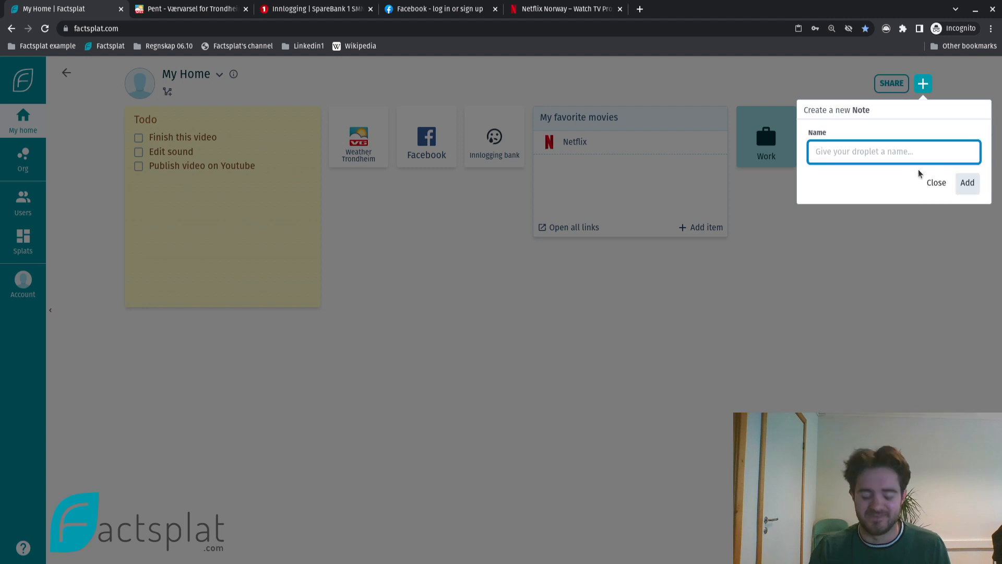
left_click(968, 183)
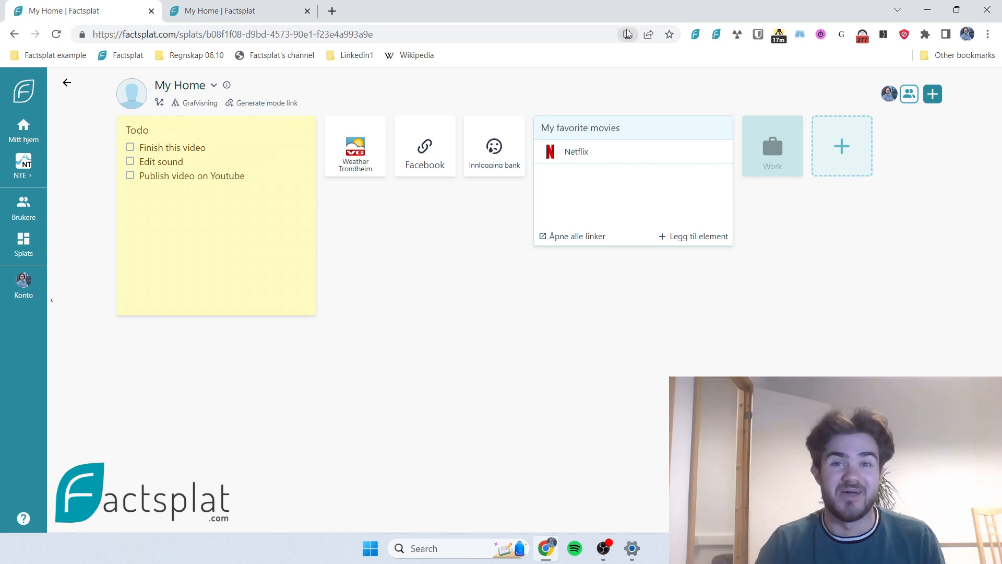
Confirm the address-bar install prompt to install Factsplat as a standalone app
left_click(627, 34)
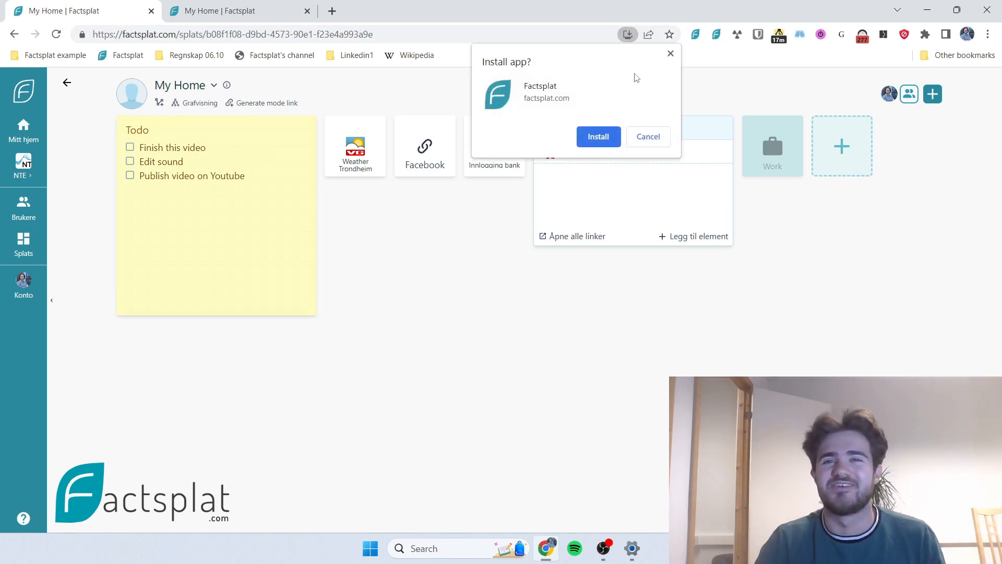
mouse_move(631, 46)
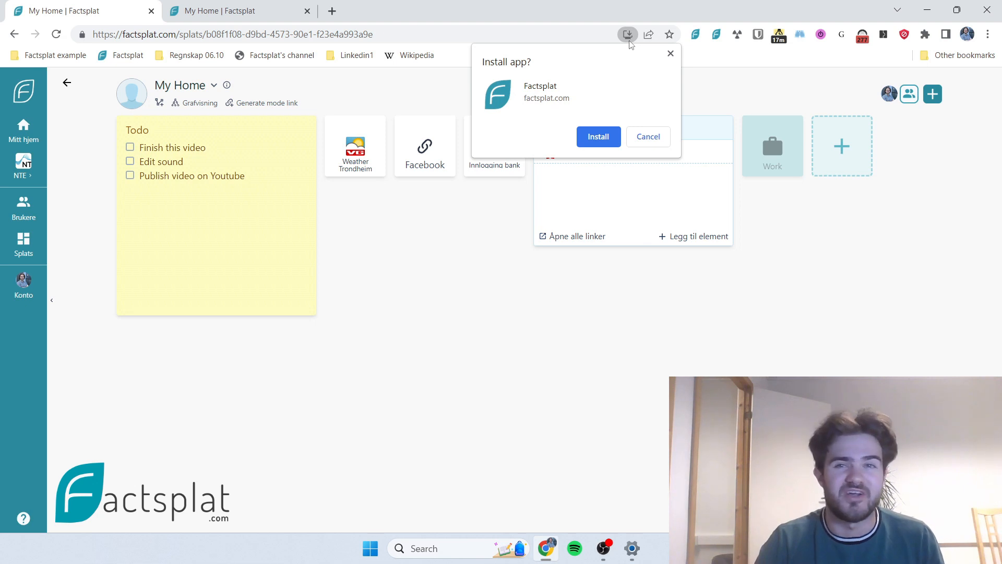
mouse_move(612, 112)
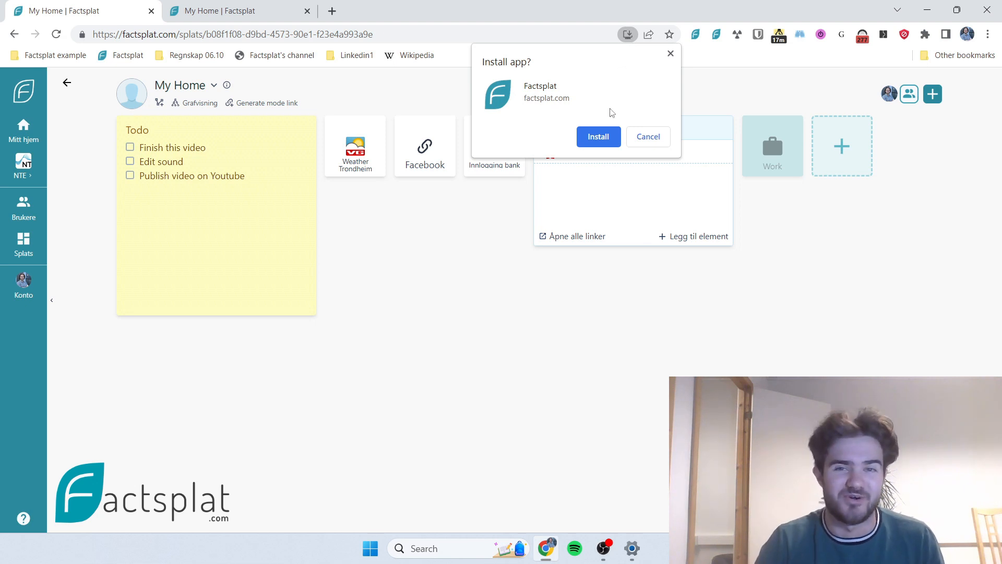
left_click(599, 137)
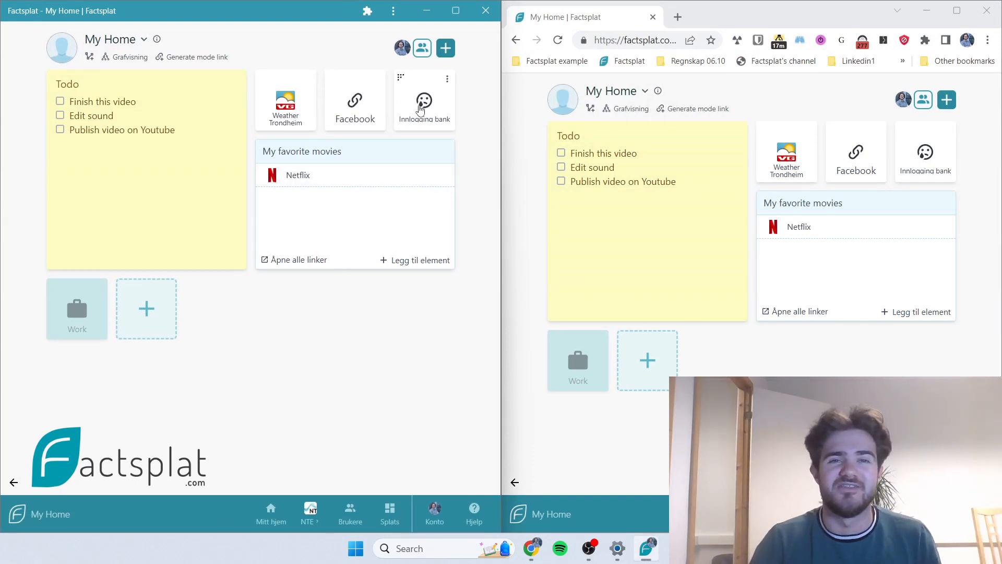
Open Weather Trondheim from the app, close the forecast tab, and pin Factsplat to the taskbar
left_click(424, 101)
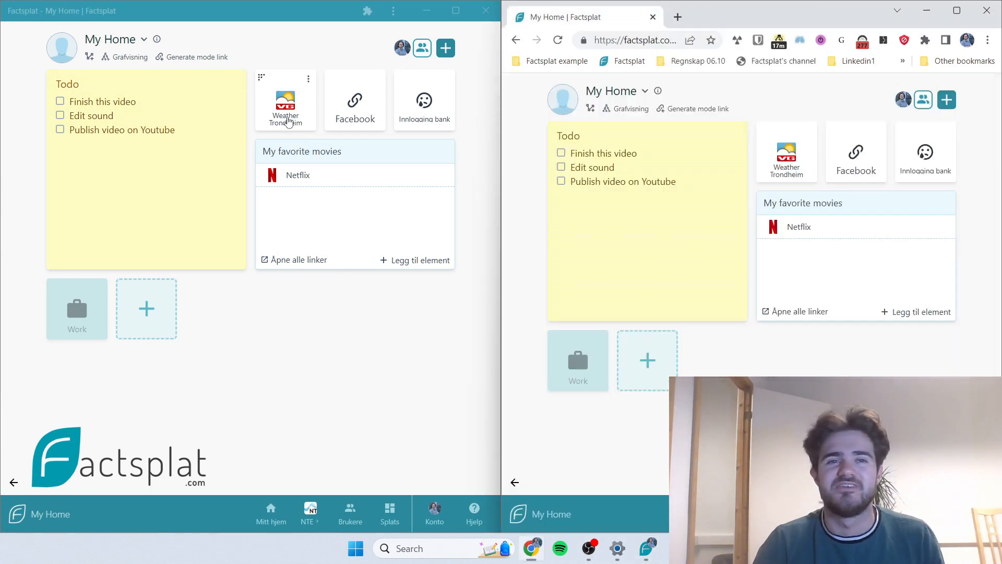
left_click(286, 99)
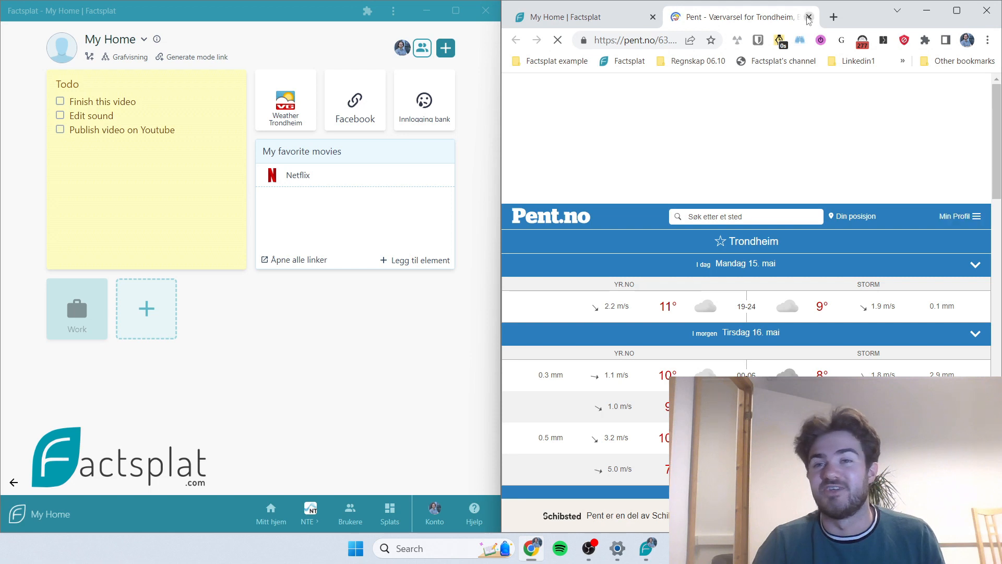
left_click(812, 18)
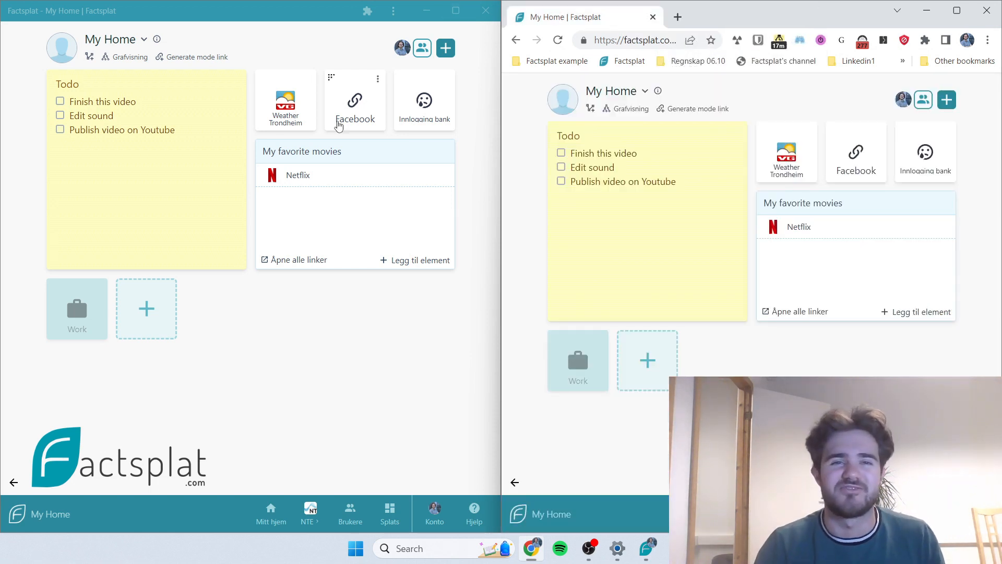
mouse_move(287, 35)
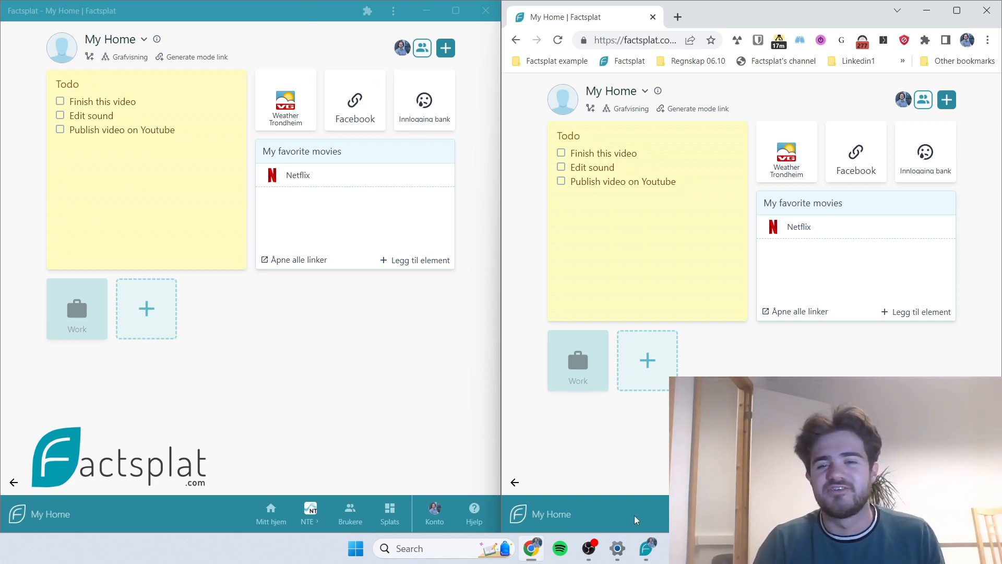
right_click(646, 546)
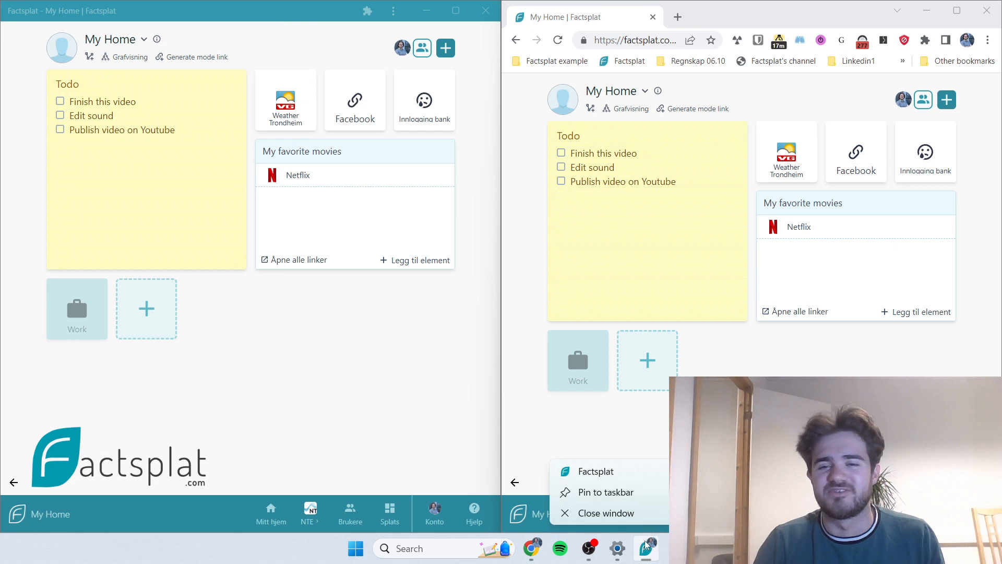
mouse_move(623, 497)
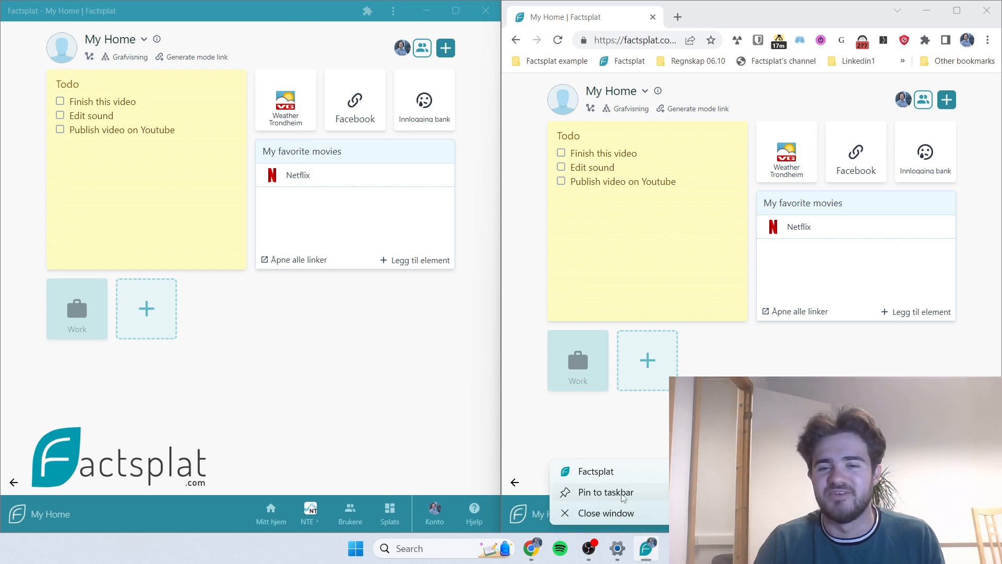
left_click(658, 432)
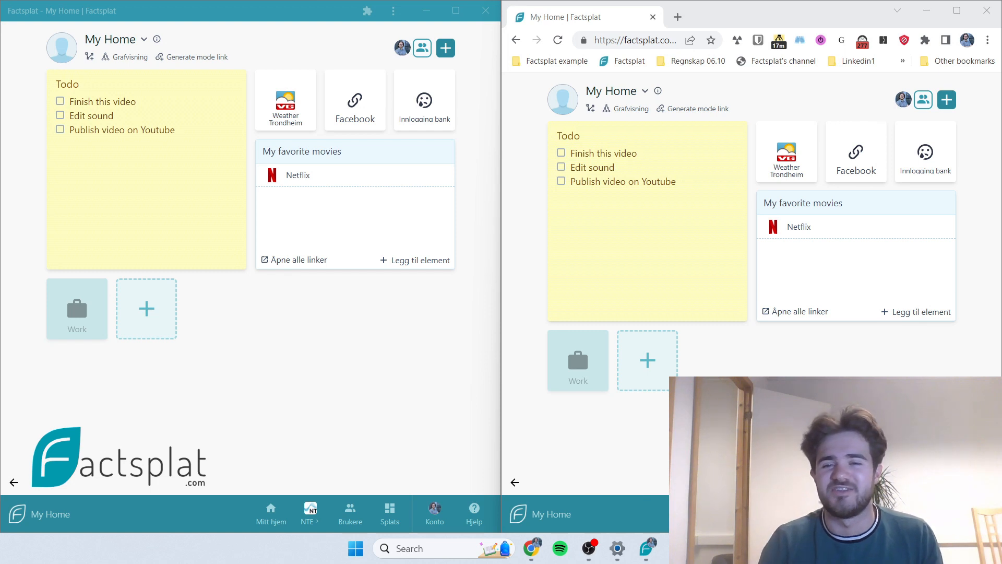
mouse_move(647, 548)
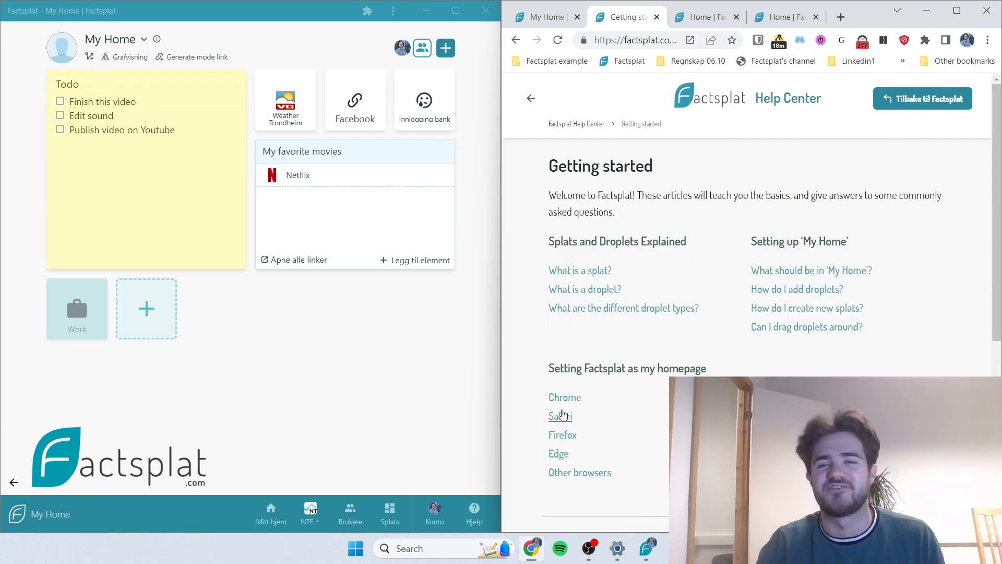
mouse_move(574, 33)
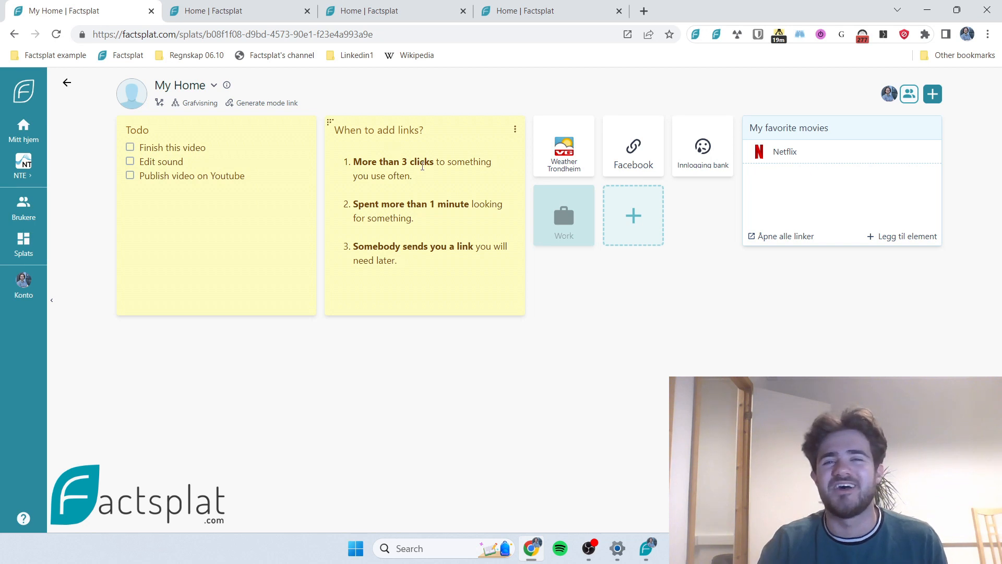
mouse_move(404, 159)
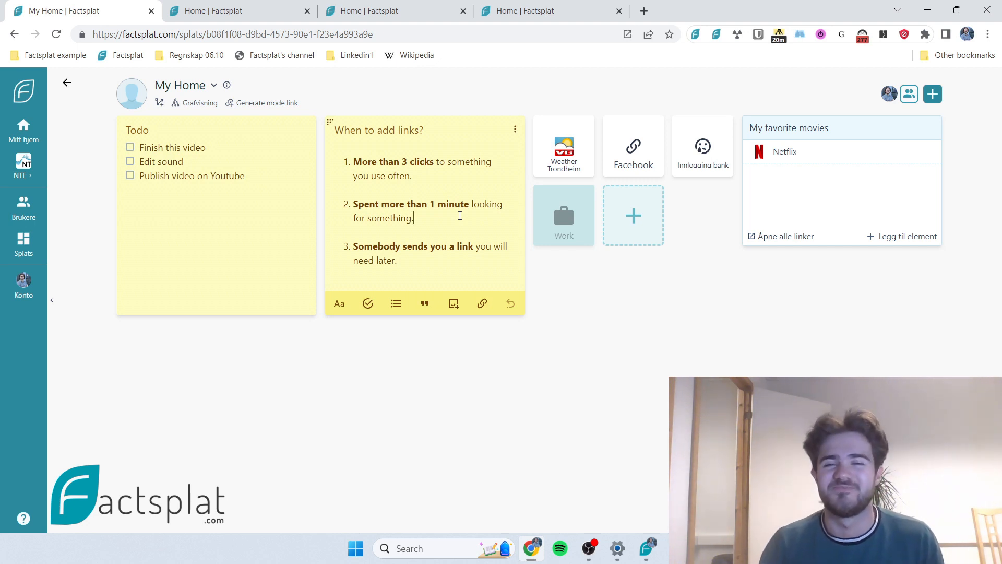
Finish editing the 'When to add links?' note, leaving its three tips intact
left_click(661, 318)
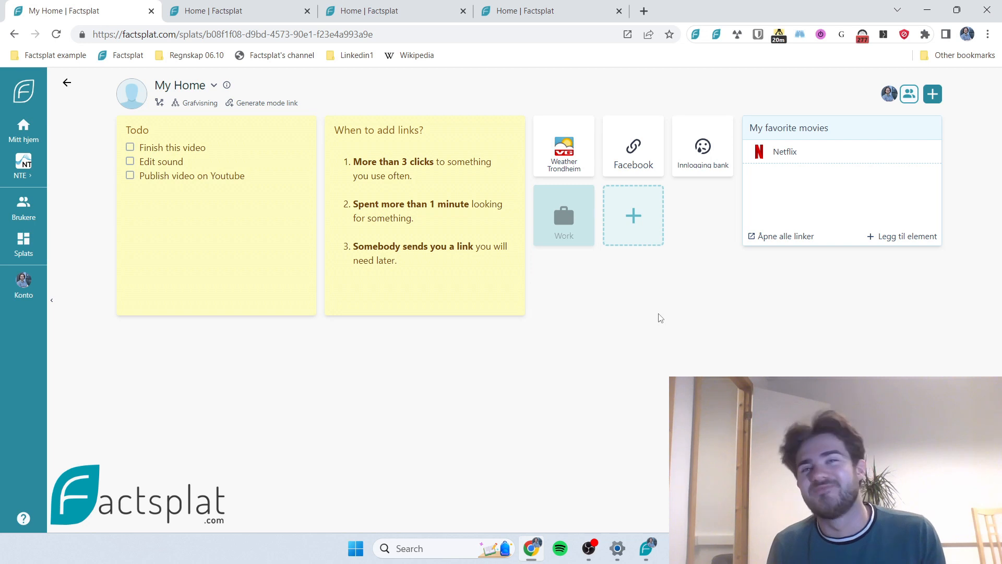